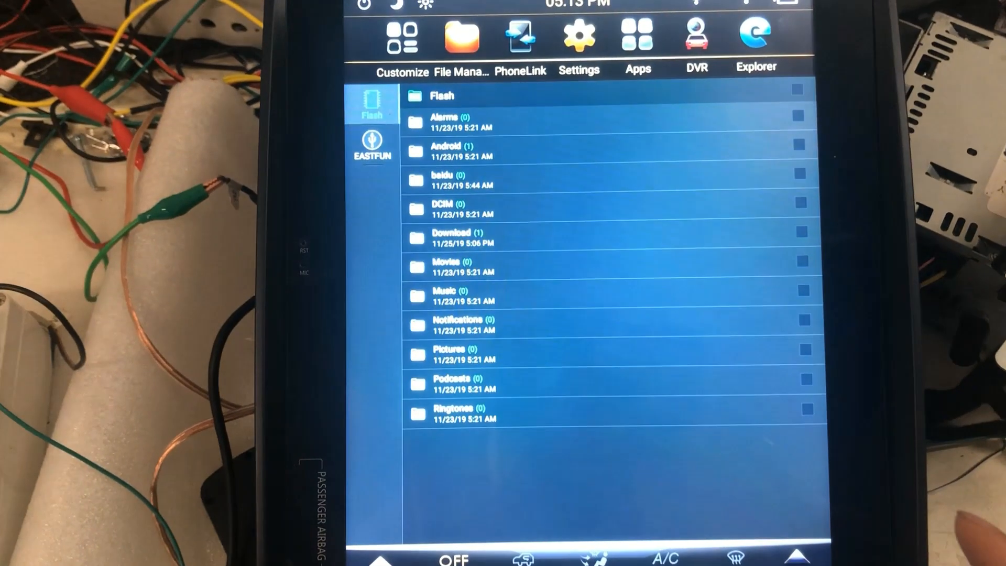
Show the EASTFUN USB drive contents with the EasyConnection and ZLINK APK files.
{"action": "left_click", "coordinate": [372, 144]}
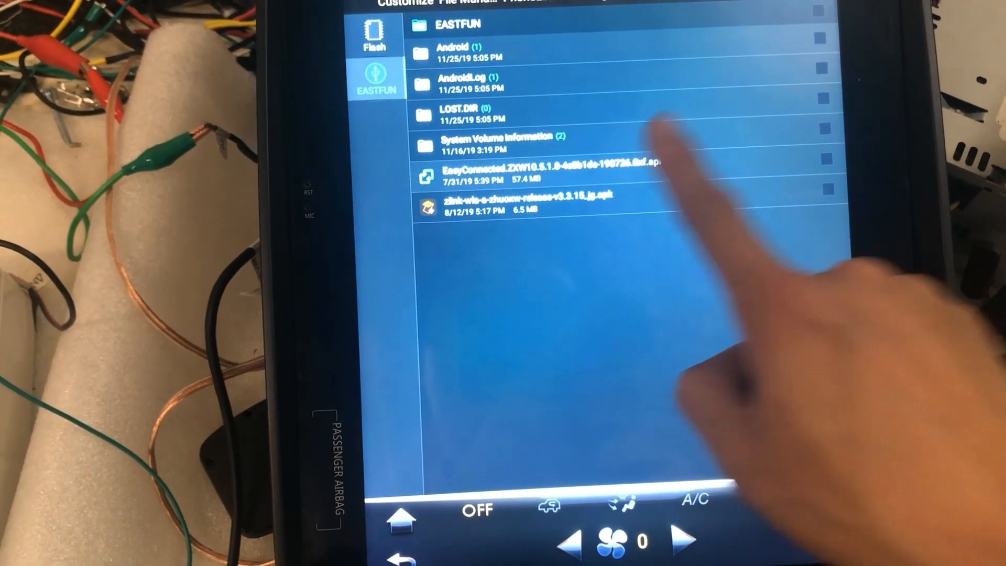
Start the EasyConnection APK and enable 'Allow from this source' for the file browser.
{"action": "left_click", "coordinate": [526, 202]}
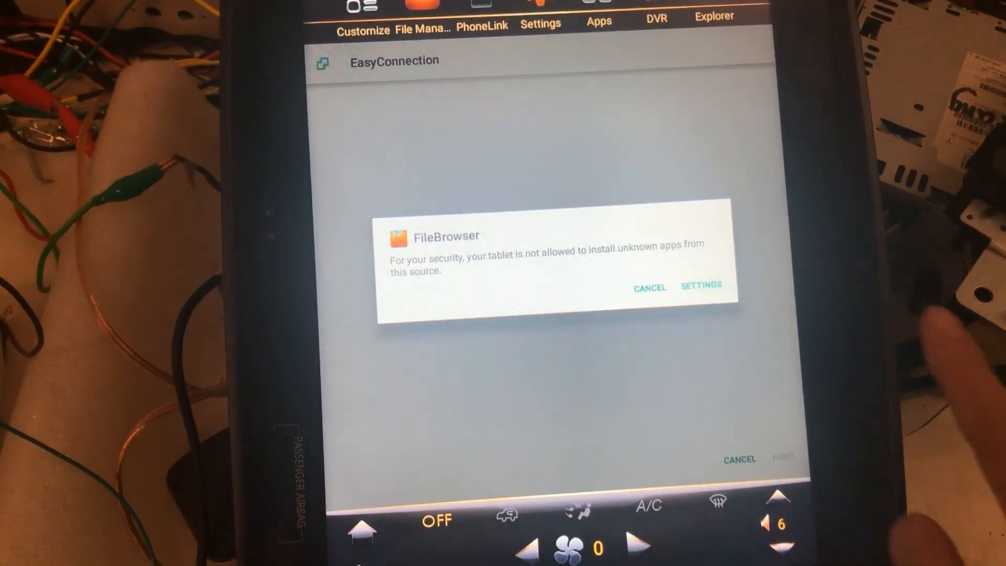
{"action": "left_click", "coordinate": [701, 286]}
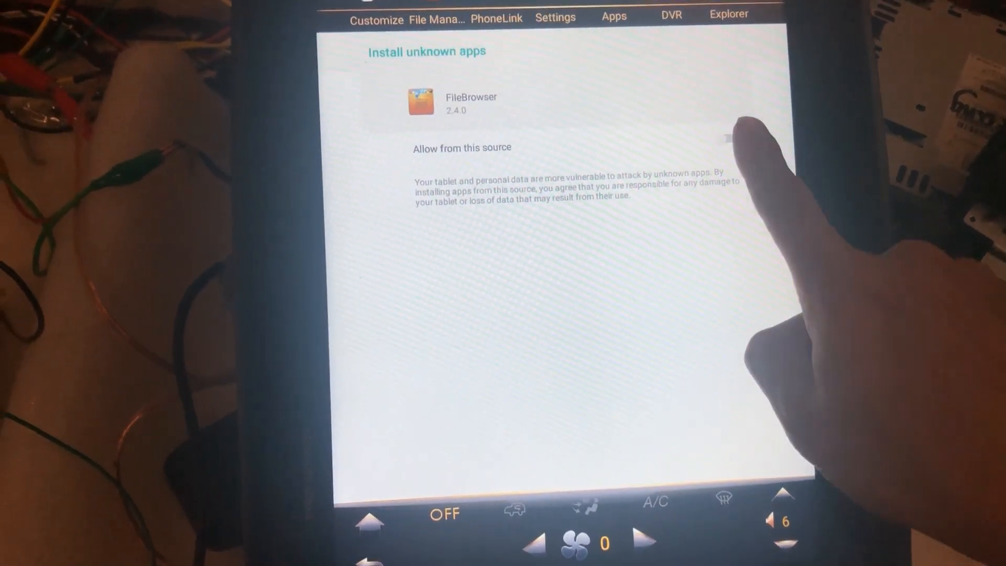
{"action": "left_click", "coordinate": [719, 138]}
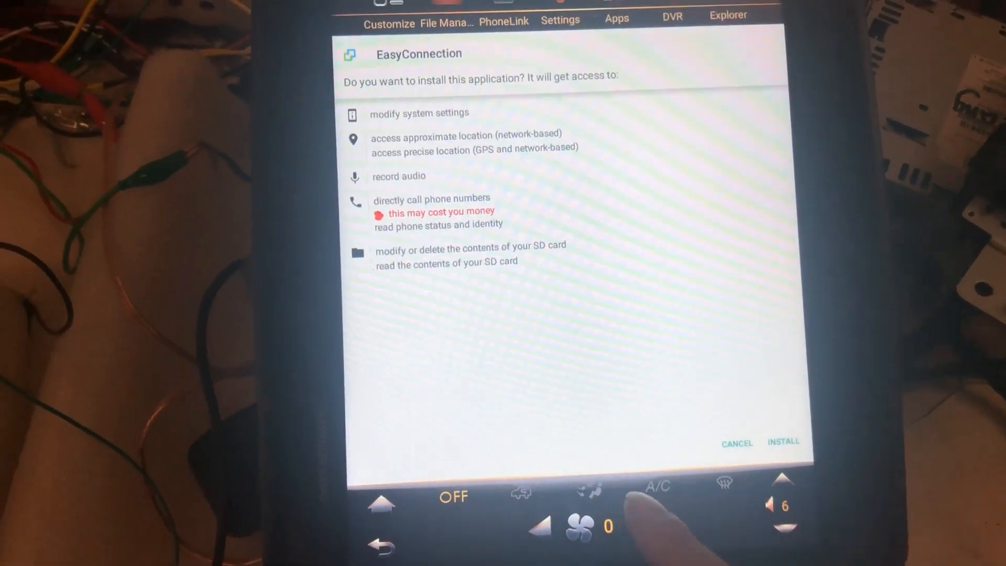
Install EasyConnection, launch it once, then return to File Manager's Flash storage.
{"action": "left_click", "coordinate": [782, 443]}
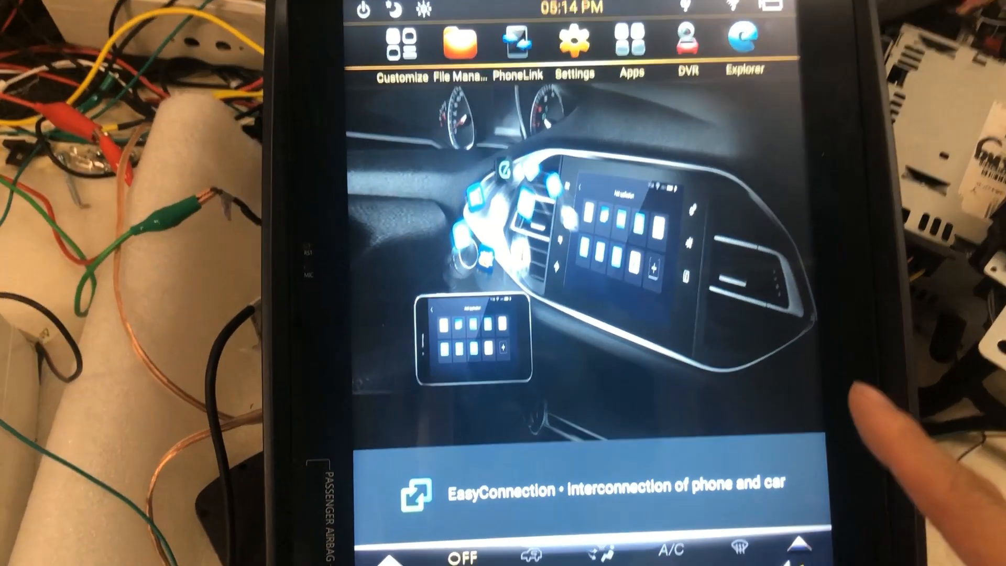
{"action": "left_click", "coordinate": [527, 48]}
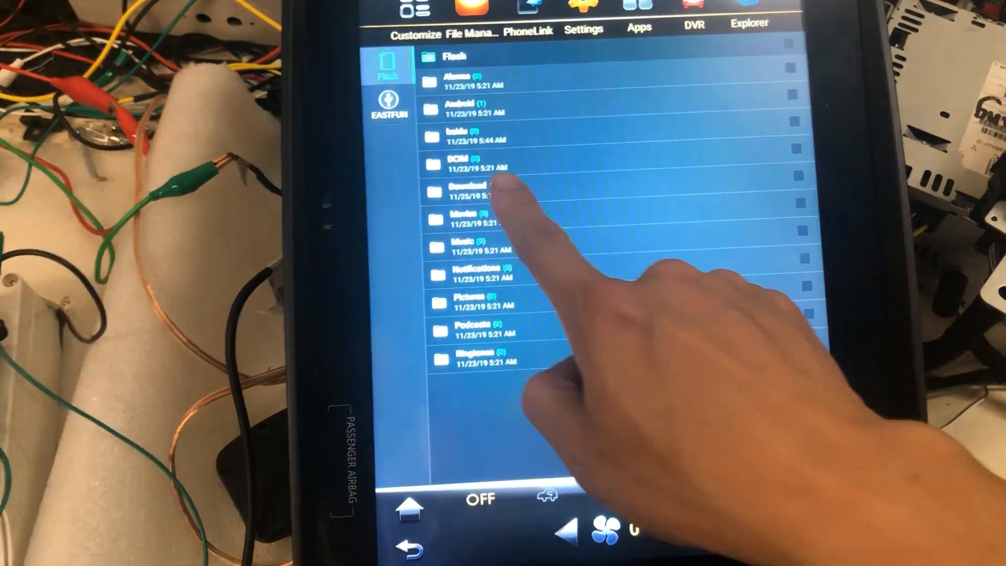
Start the zlink APK from the internal Download folder to reach its install prompt.
{"action": "left_click", "coordinate": [474, 192]}
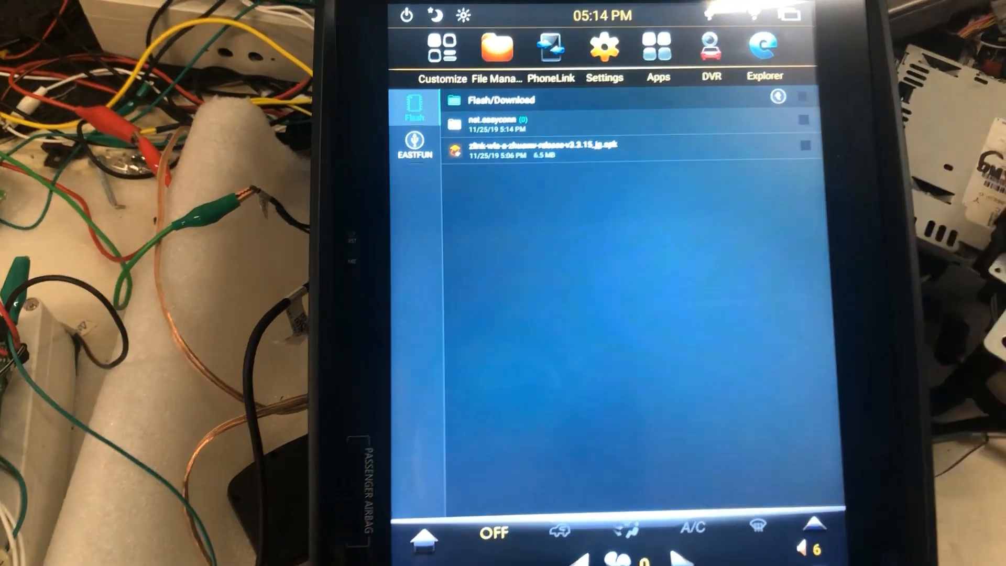
{"action": "left_click", "coordinate": [538, 148]}
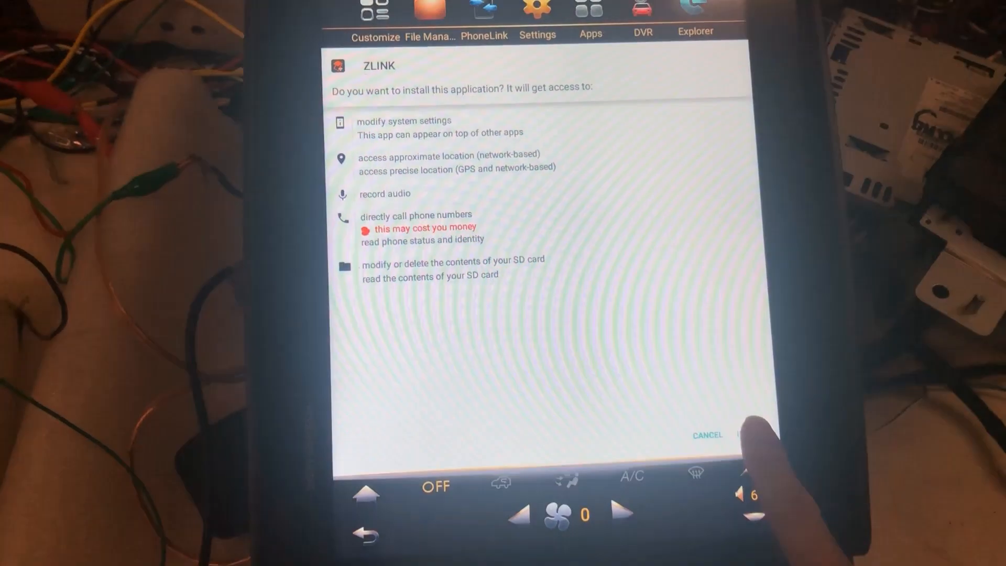
Install ZLINK and launch it from the Download App list to its Zjinnova splash.
{"action": "left_click", "coordinate": [741, 435]}
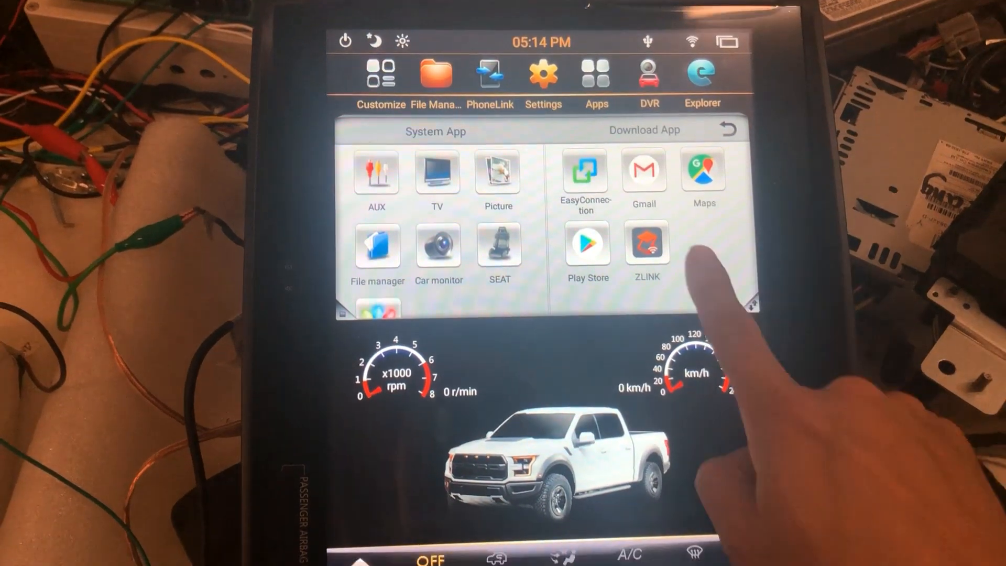
{"action": "left_click", "coordinate": [647, 244]}
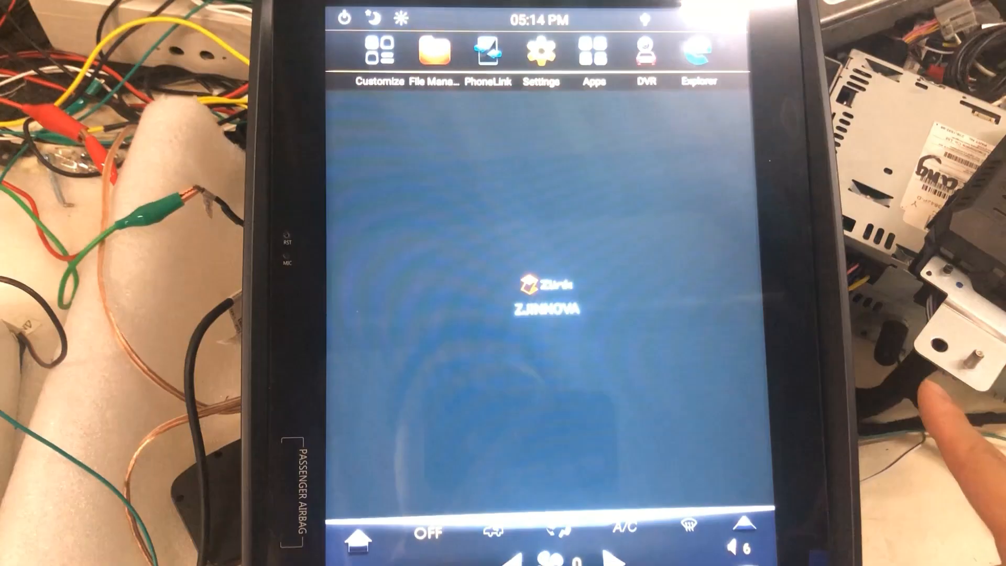